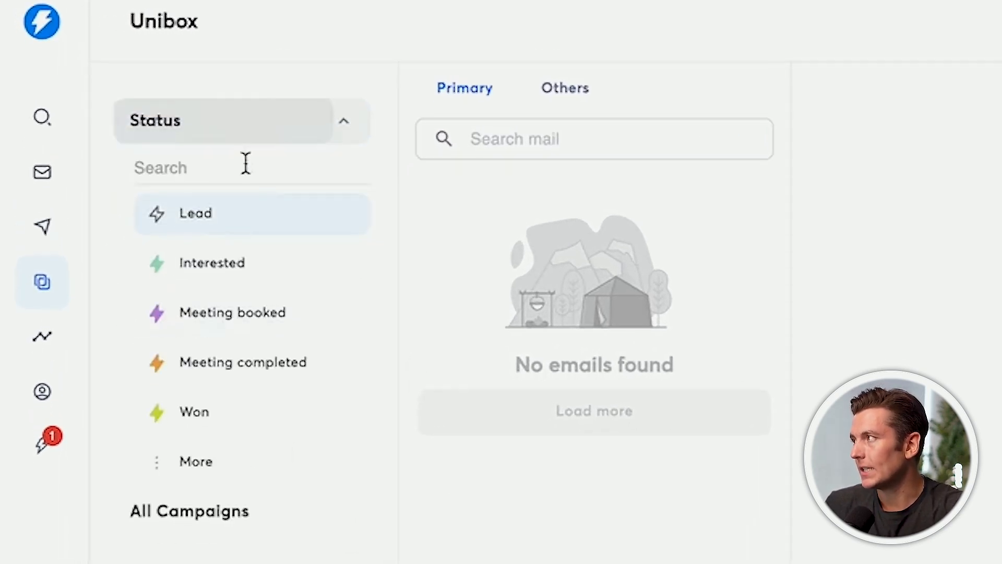
Open the CRM (Beta) inbox and show only its email conversations.
{"action": "scroll", "scroll_direction": "down", "scroll_amount": 3}
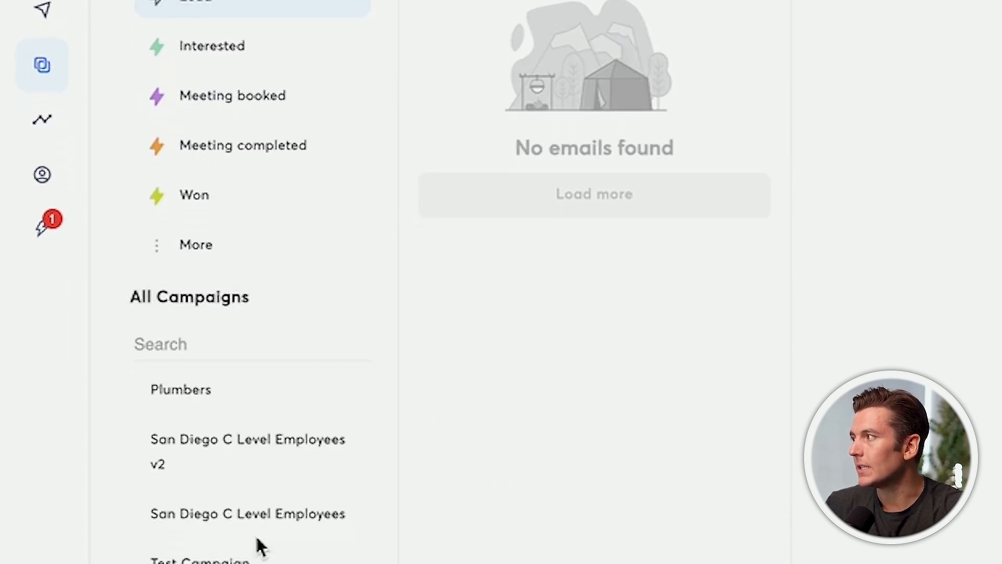
{"action": "scroll", "scroll_direction": "down", "scroll_amount": 3}
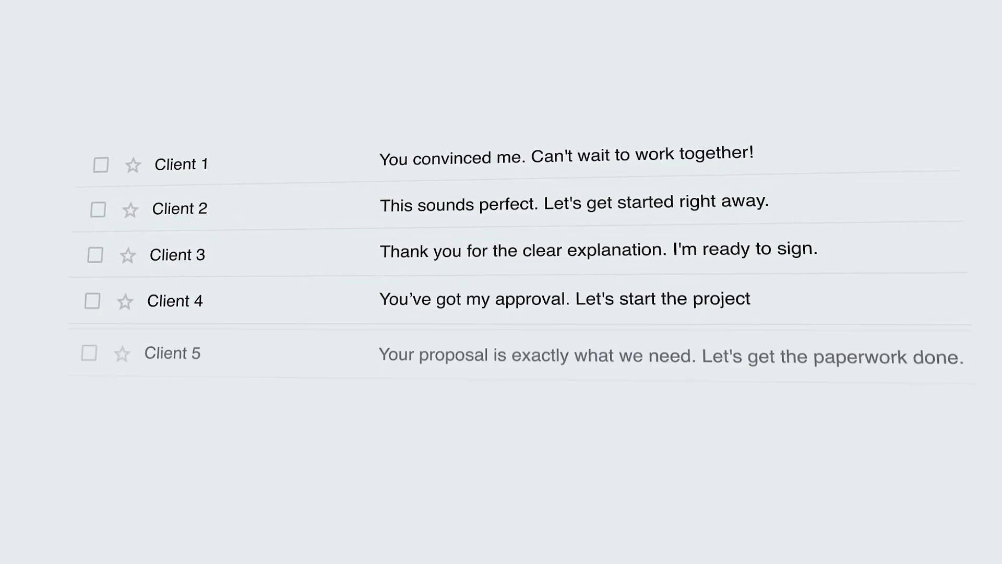
{"action": "left_click", "coordinate": [16, 405]}
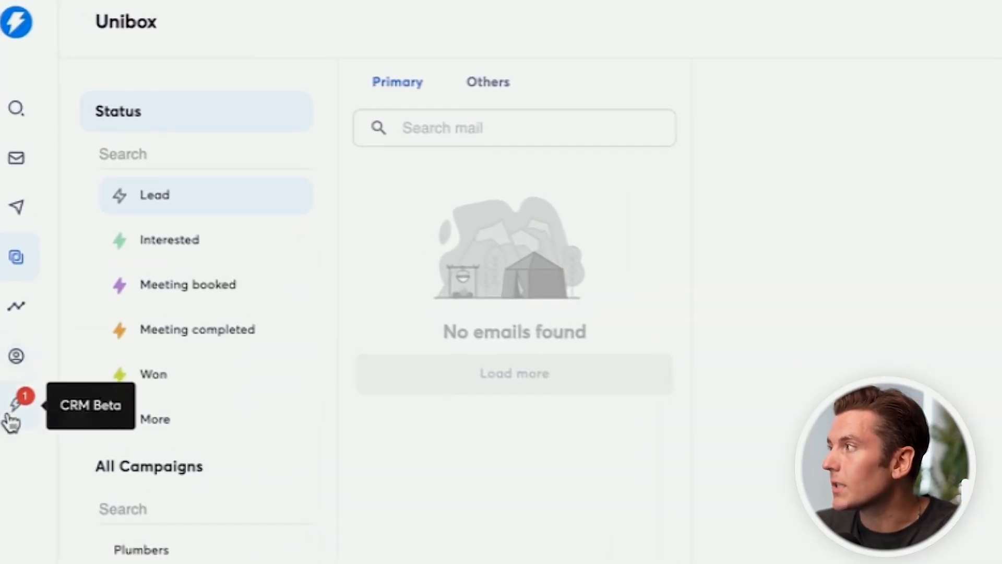
{"action": "left_click", "coordinate": [16, 404]}
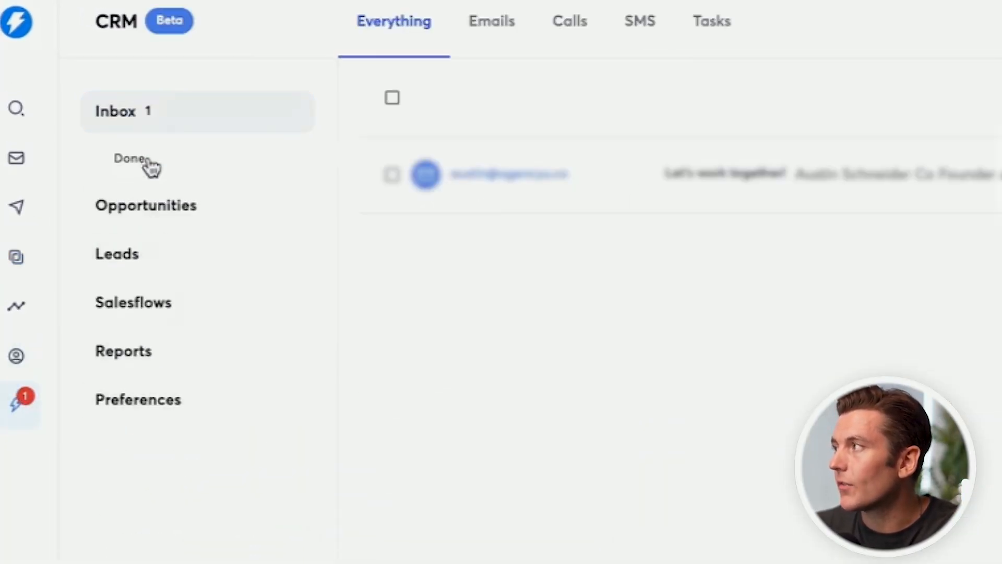
{"action": "left_click", "coordinate": [115, 110]}
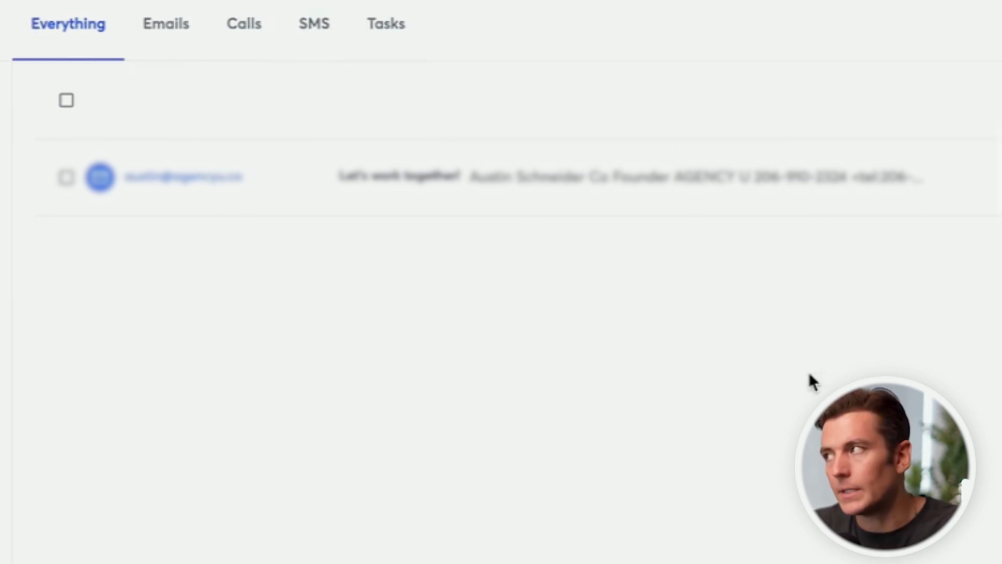
{"action": "left_click", "coordinate": [166, 23]}
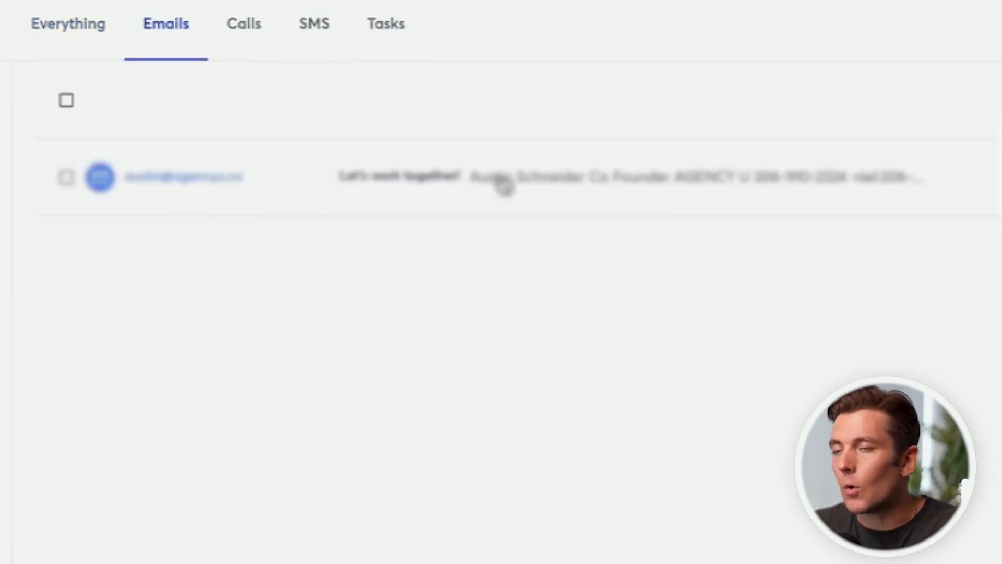
{"action": "mouse_move", "coordinate": [451, 224]}
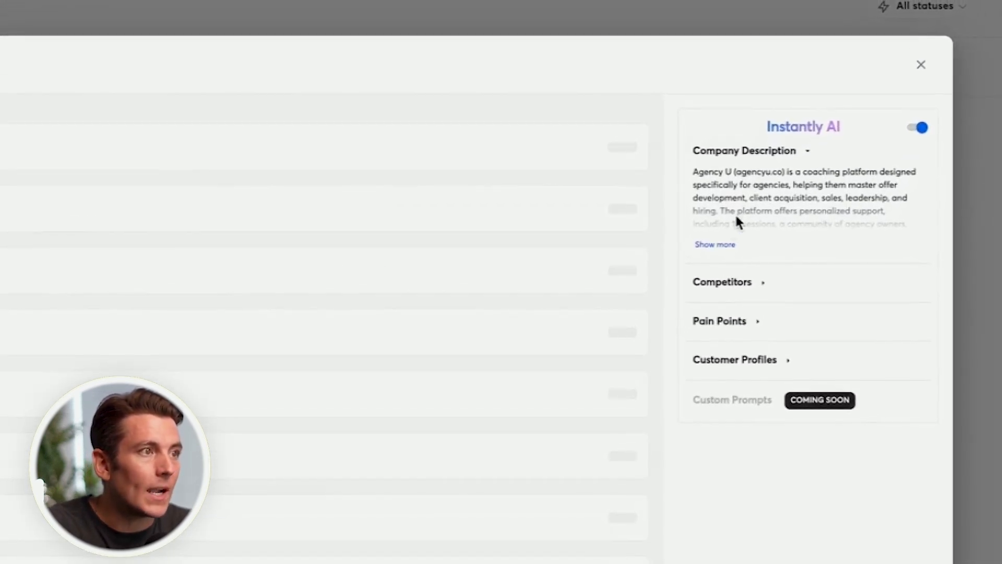
Expand the lead's Company Description and Competitors insights and scroll through its email history.
{"action": "left_click", "coordinate": [714, 244]}
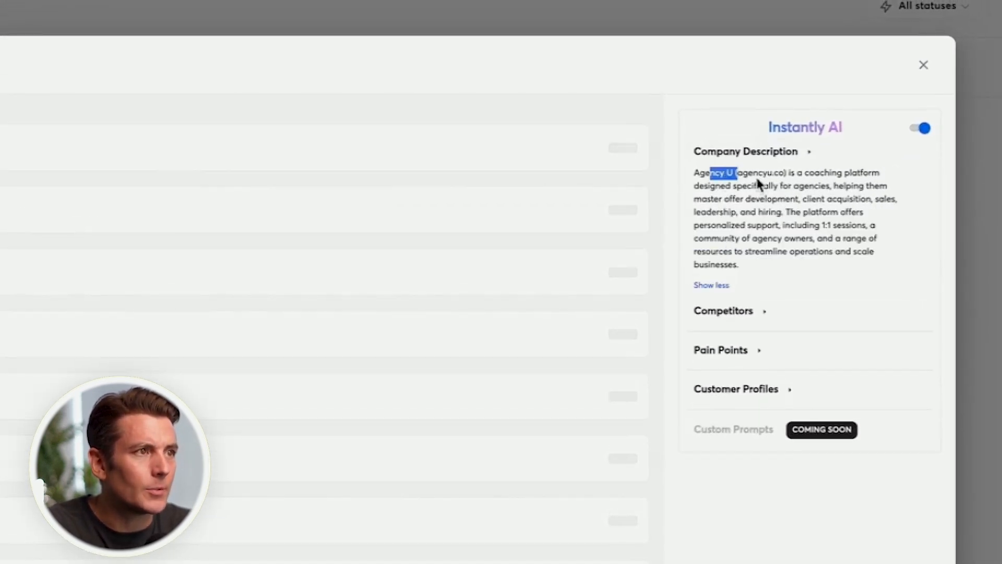
{"action": "left_click", "coordinate": [723, 310]}
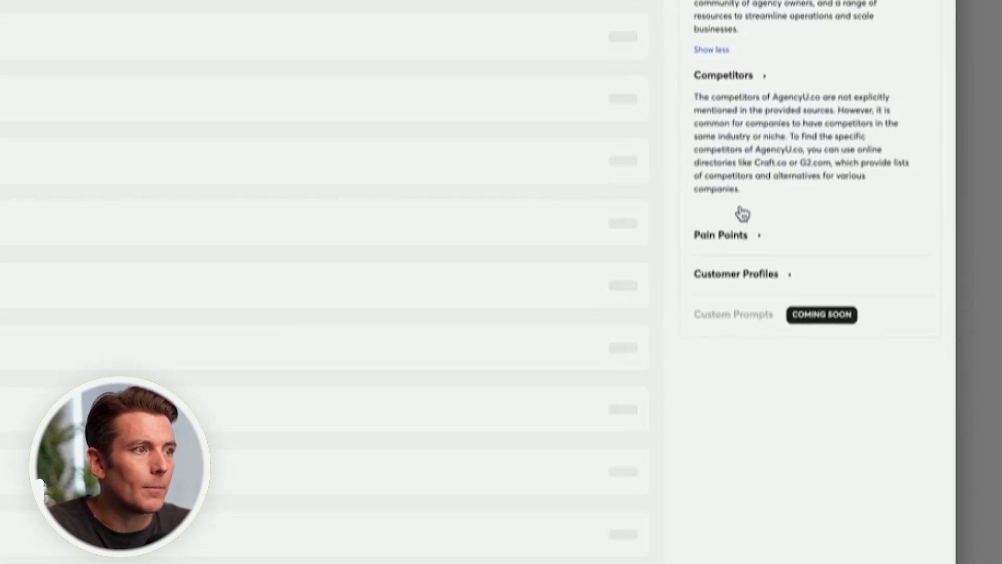
{"action": "left_click", "coordinate": [721, 235]}
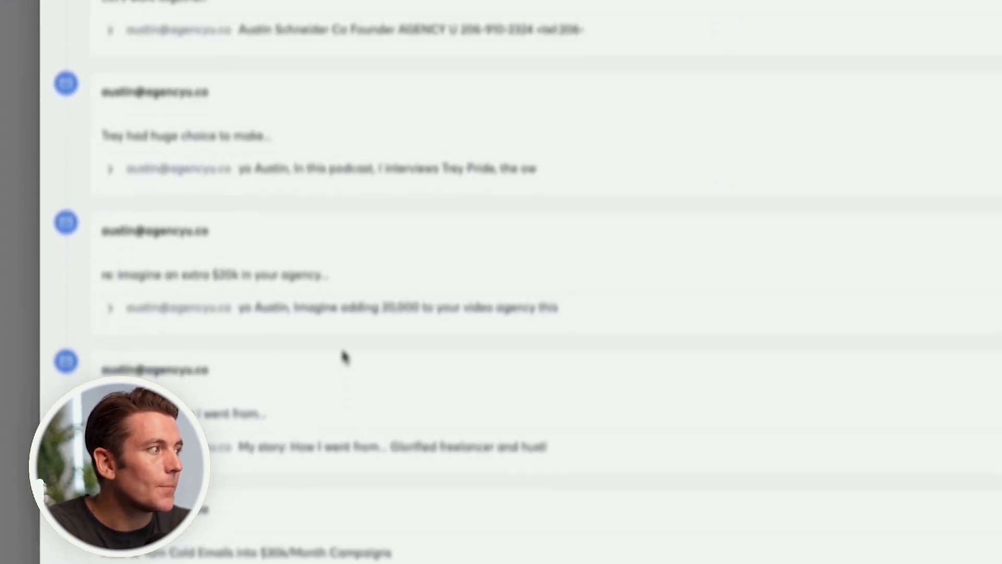
{"action": "scroll", "scroll_direction": "down", "scroll_amount": 3}
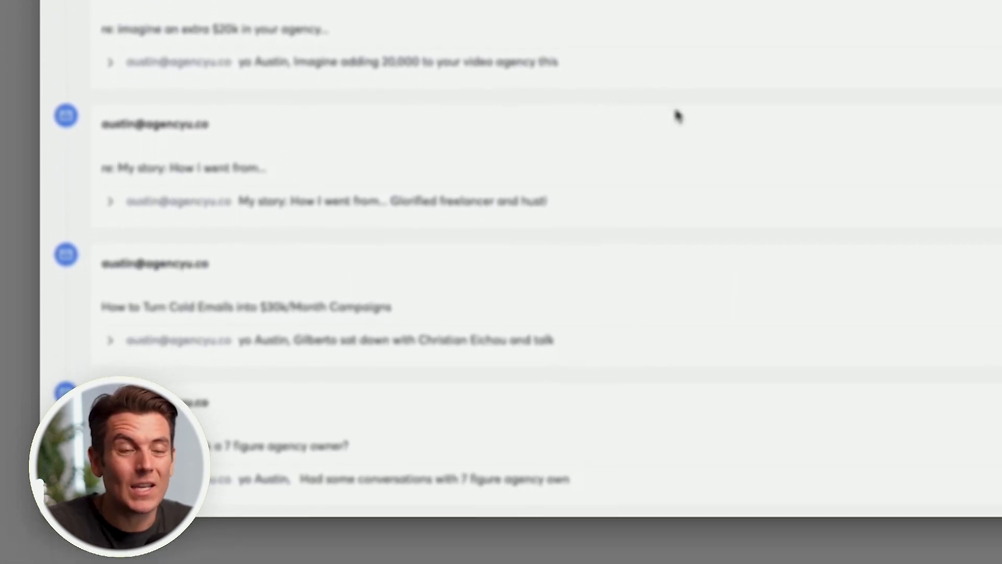
{"action": "left_click", "coordinate": [257, 20]}
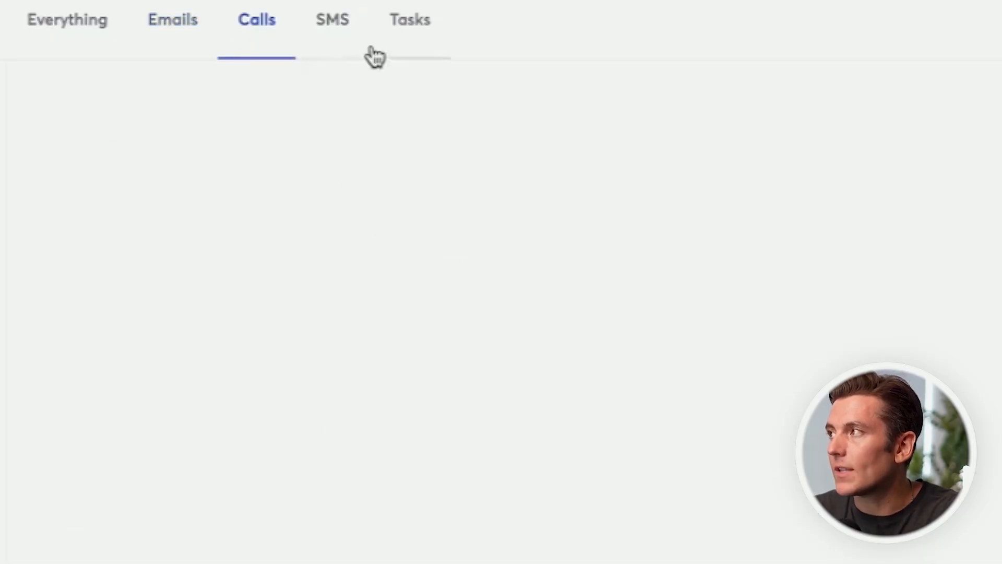
Check the Calls and SMS conversation tabs of the CRM inbox.
{"action": "left_click", "coordinate": [333, 20]}
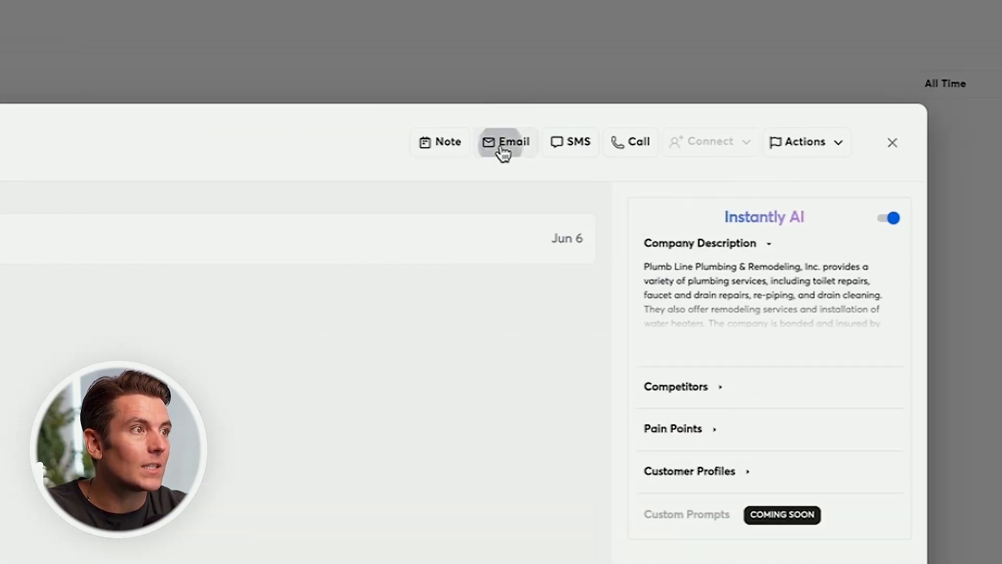
Start an email to the lead, then fill a meeting form for its contact and cancel it.
{"action": "left_click", "coordinate": [506, 142]}
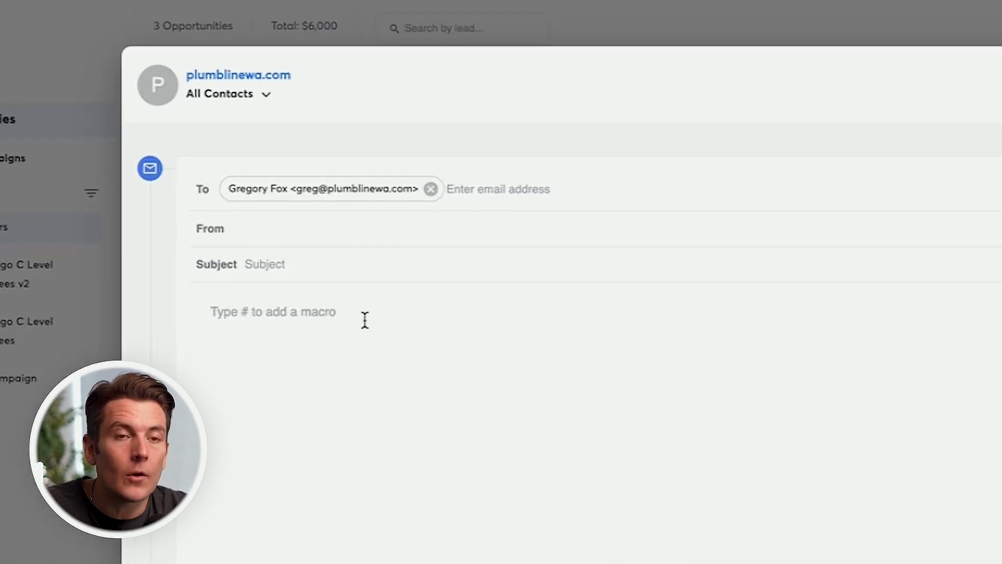
{"action": "left_click", "coordinate": [211, 312]}
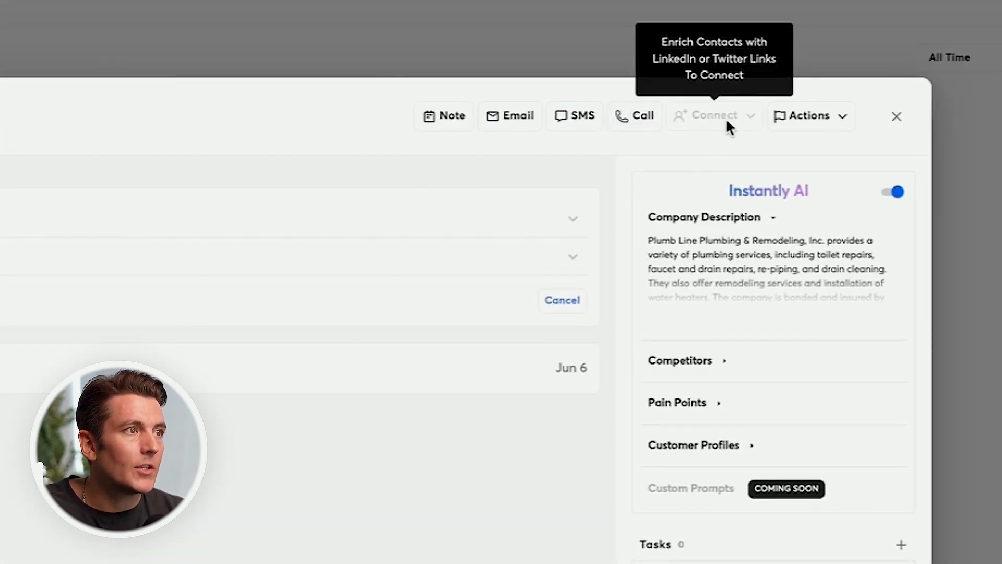
{"action": "left_click", "coordinate": [809, 116]}
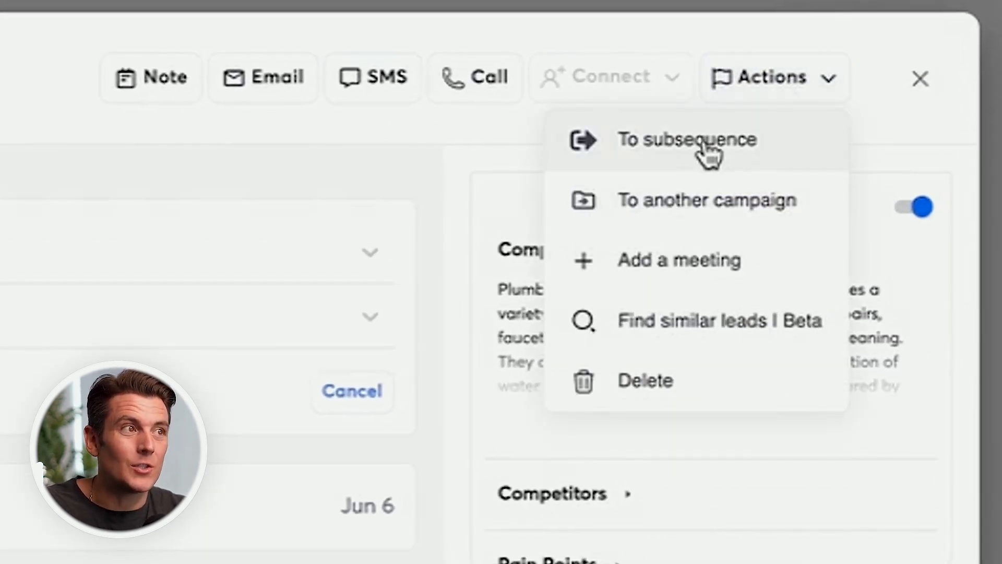
{"action": "mouse_move", "coordinate": [707, 200]}
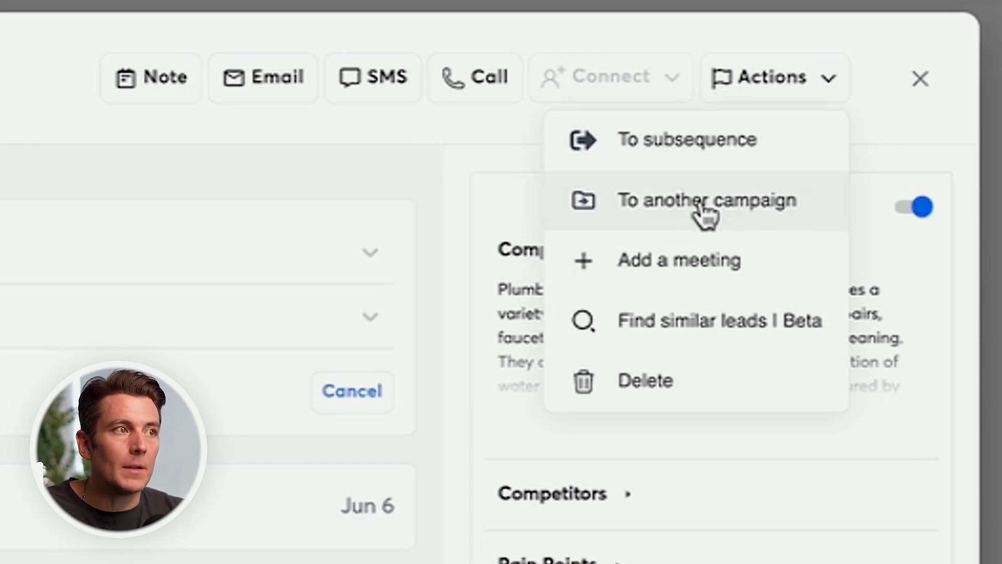
{"action": "left_click", "coordinate": [678, 260]}
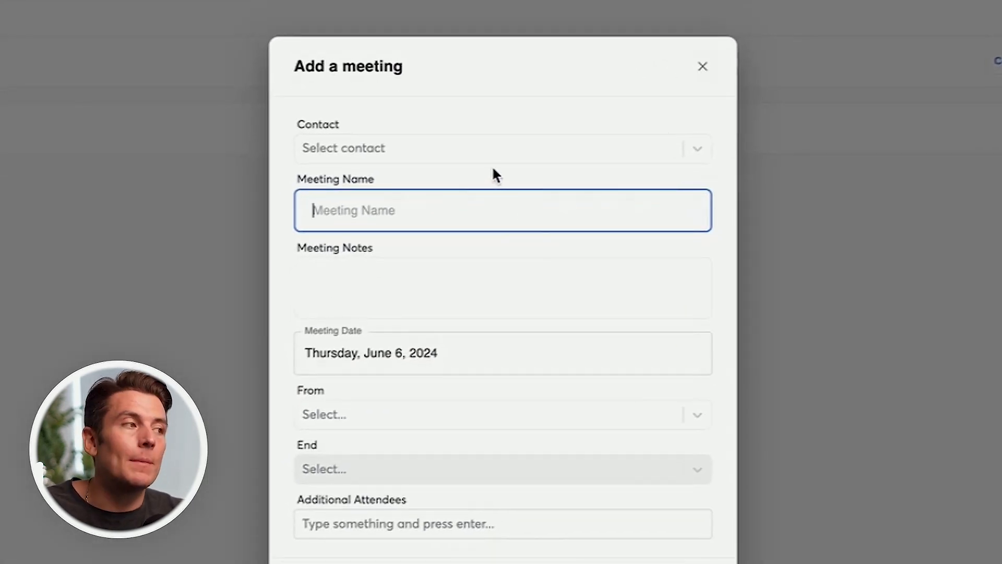
{"action": "left_click", "coordinate": [502, 147]}
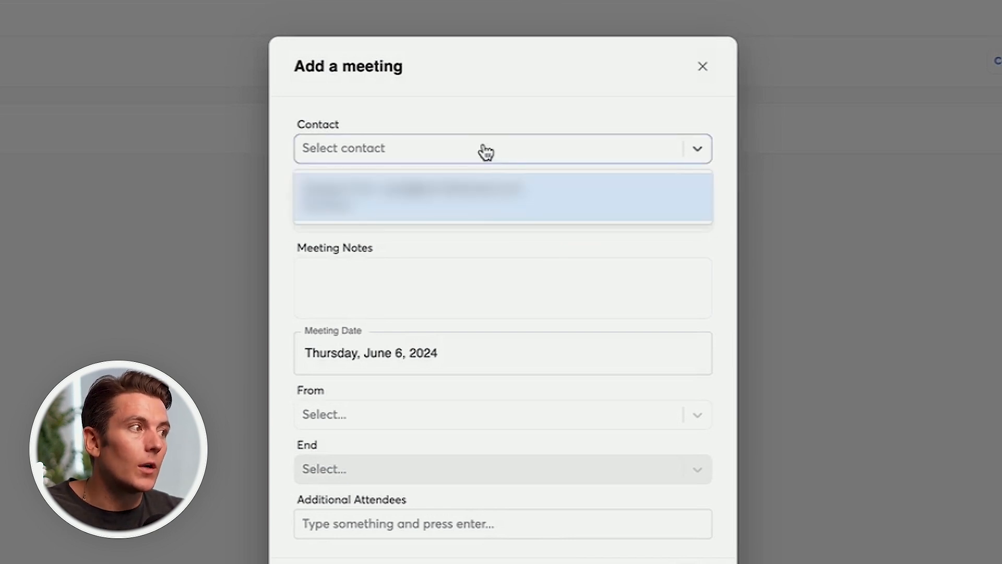
{"action": "left_click", "coordinate": [502, 197]}
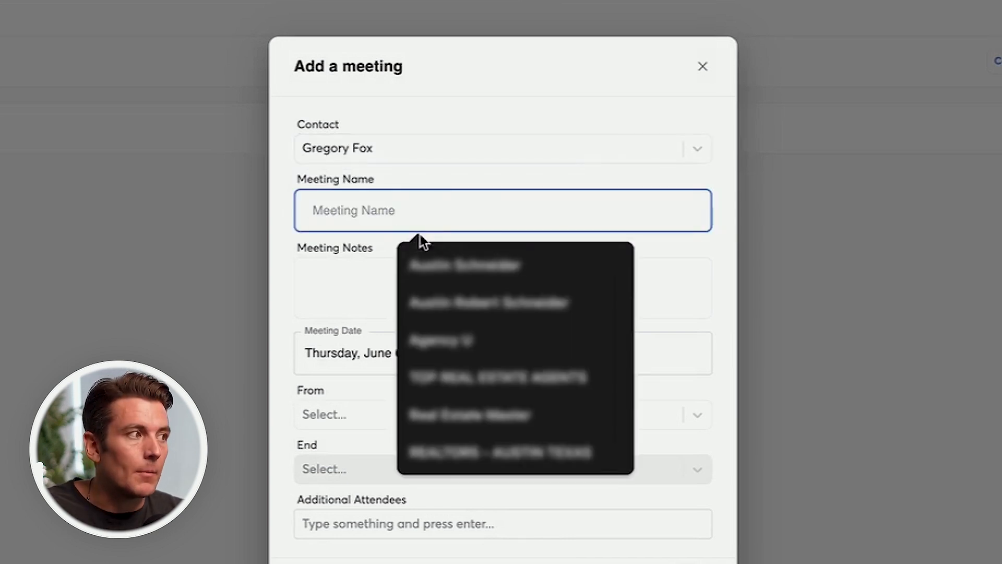
{"action": "left_click", "coordinate": [502, 288]}
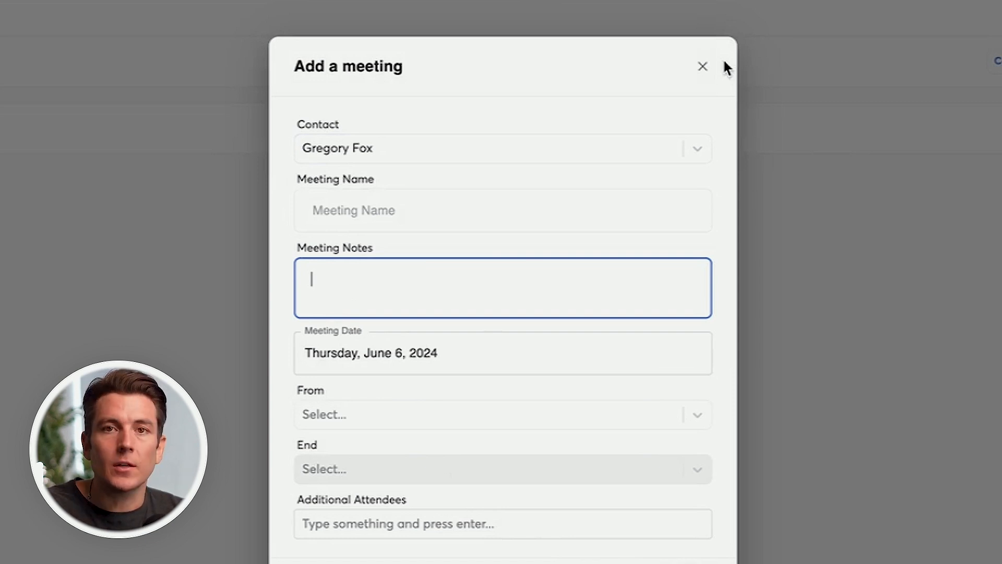
{"action": "left_click", "coordinate": [703, 66]}
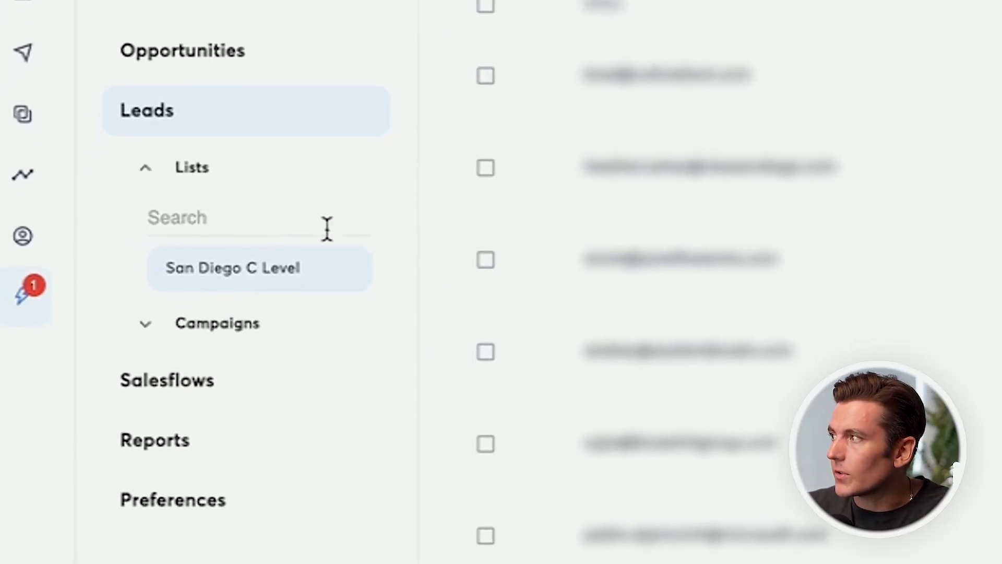
Save a 'ready to be followed up' note and note the LinkedIn message sent.
{"action": "left_click", "coordinate": [217, 323]}
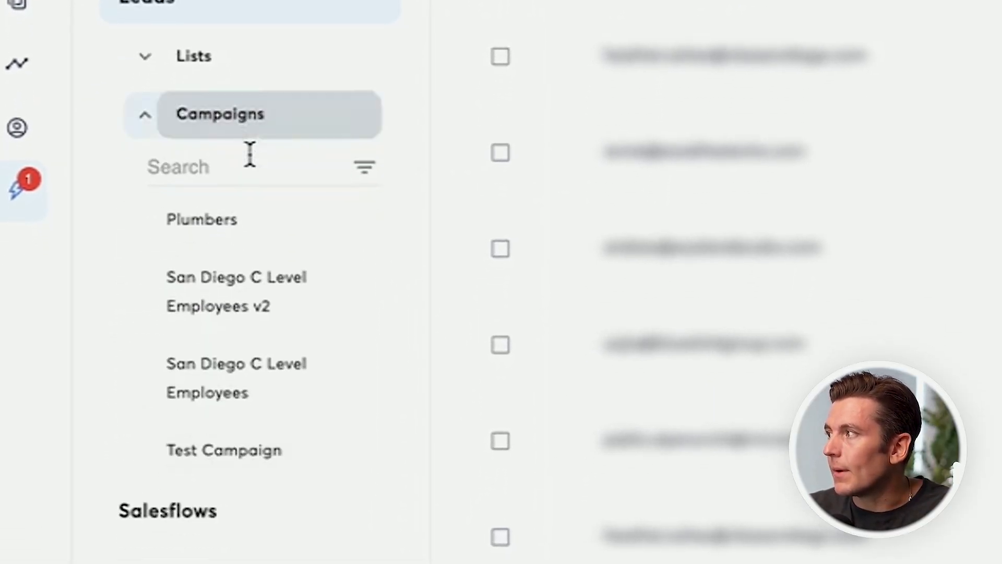
{"action": "mouse_move", "coordinate": [228, 217]}
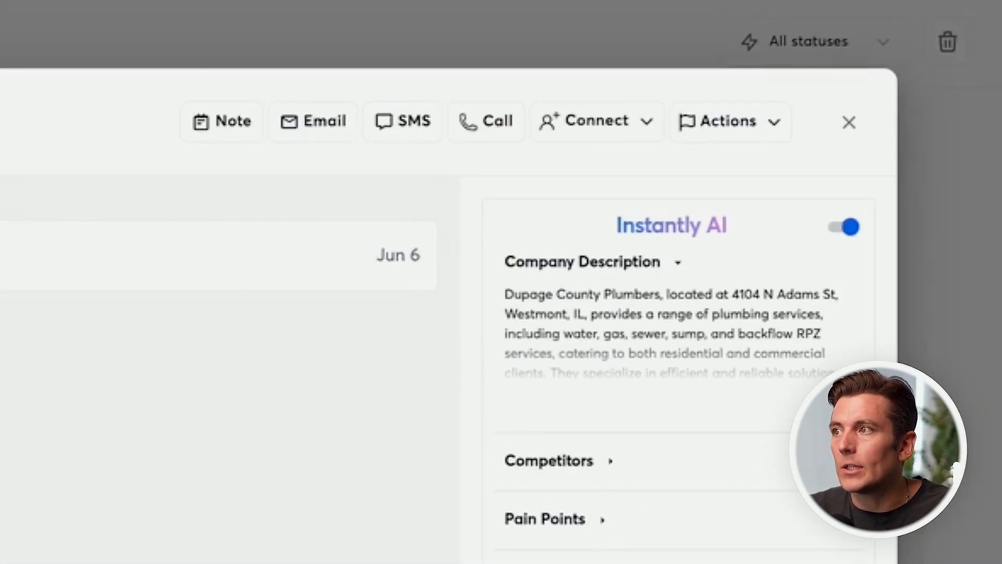
{"action": "left_click", "coordinate": [221, 121]}
{"action": "type", "text": "This person is re"}
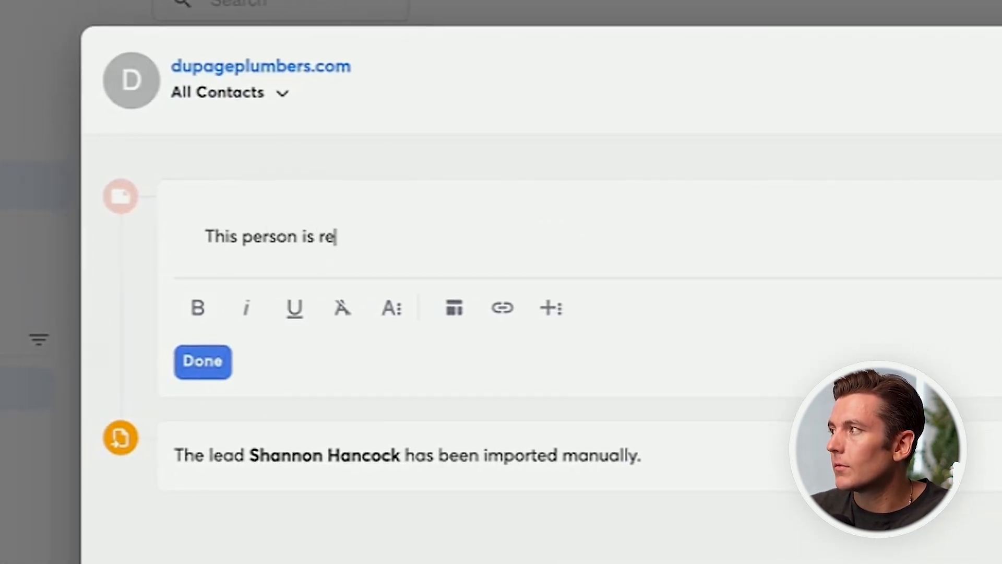
{"action": "type", "text": "ady to be followed up wi"}
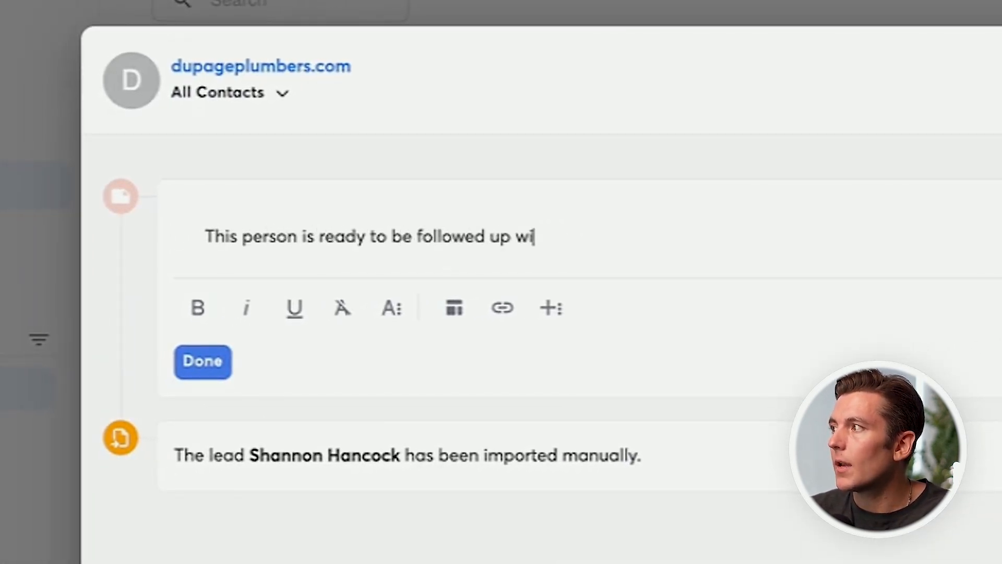
{"action": "left_click", "coordinate": [202, 362]}
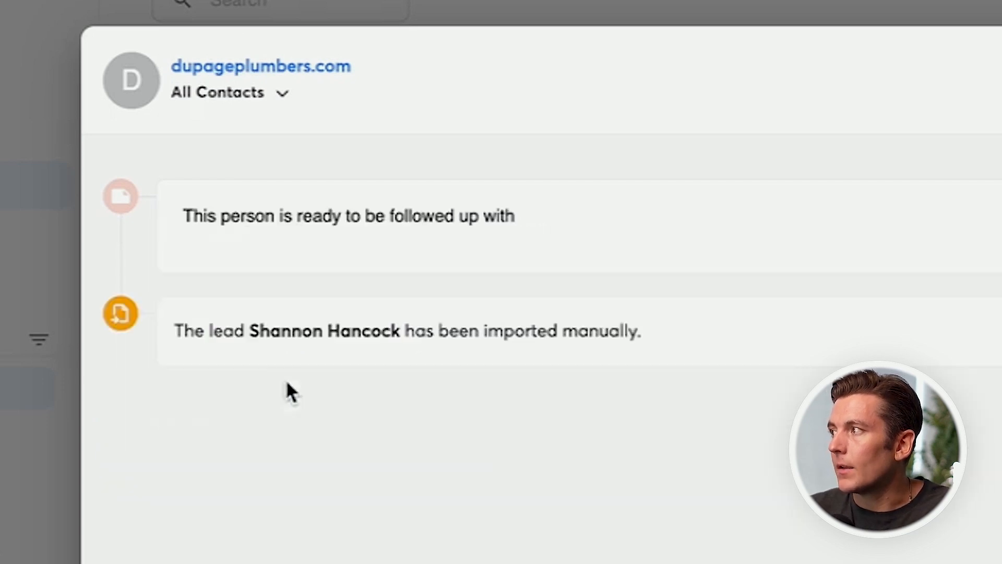
{"action": "type", "text": "Also sent a m"}
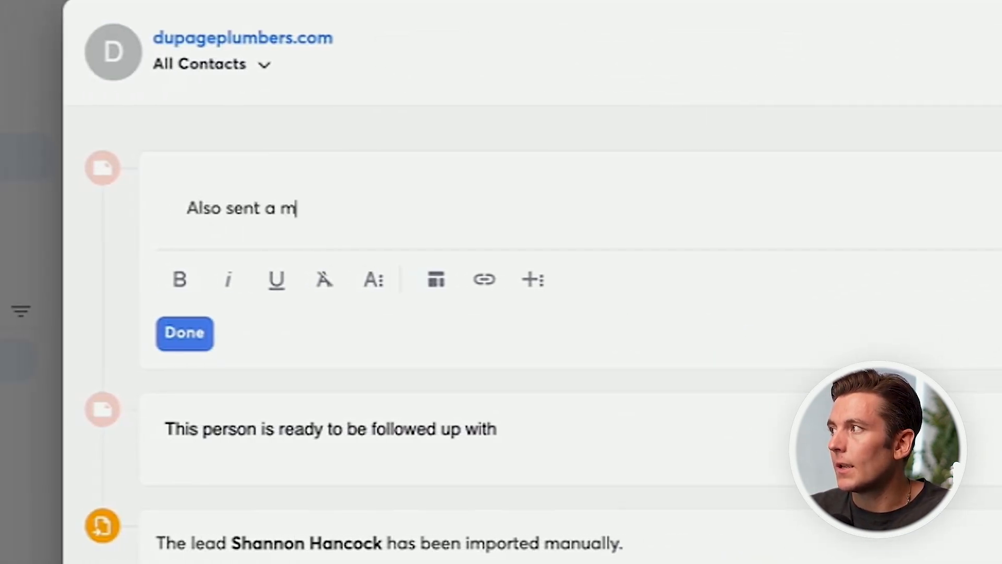
{"action": "type", "text": "essage on linek"}
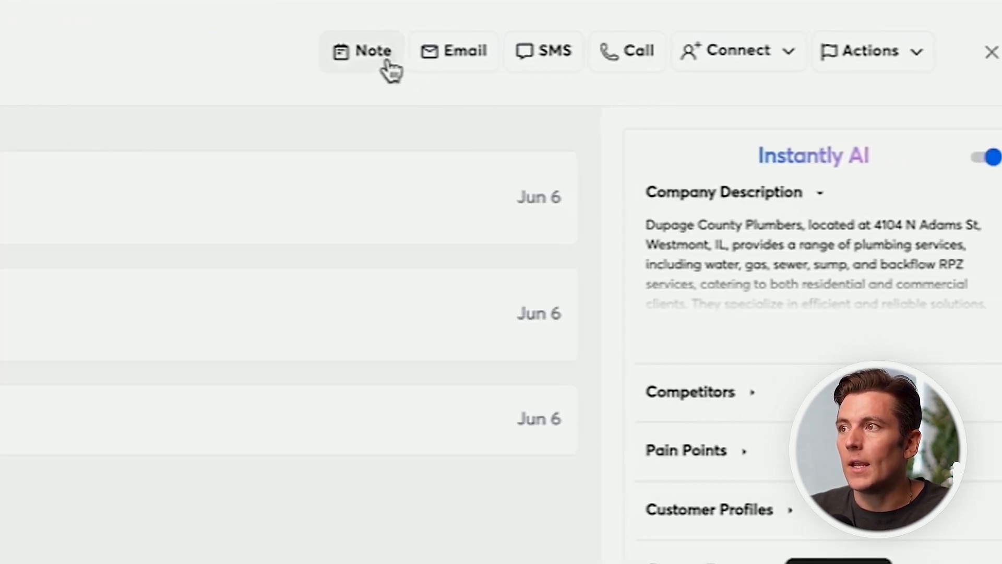
Add a note: 'great convo - they're in fact interested!'.
{"action": "left_click", "coordinate": [362, 51]}
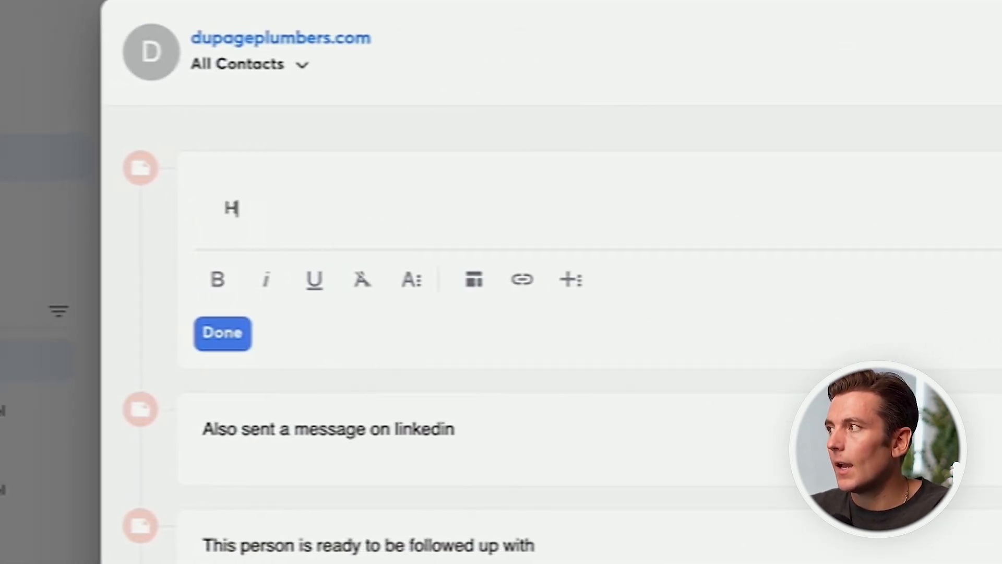
{"action": "type", "text": "ad a great convo - they"}
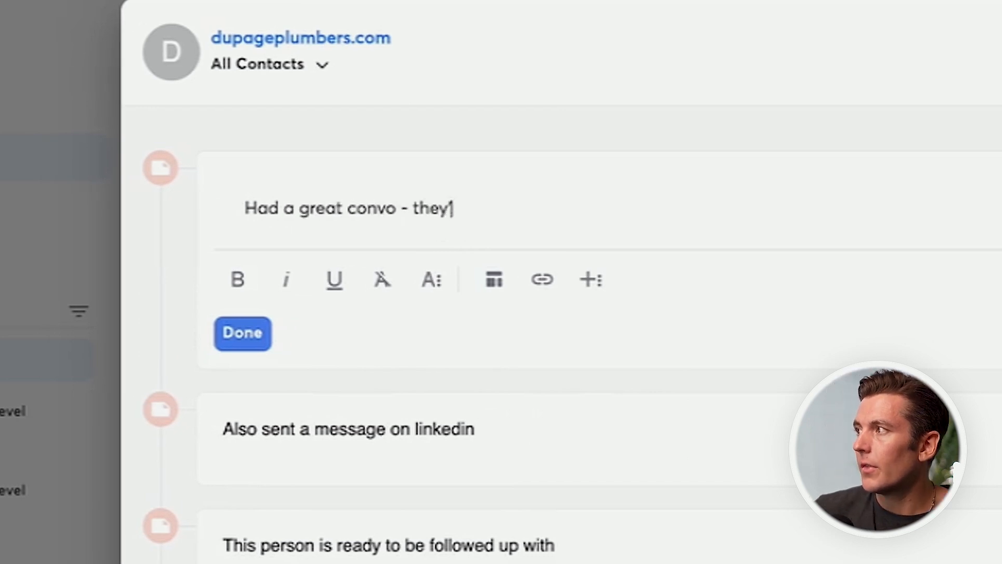
{"action": "type", "text": "'re in fact interested!"}
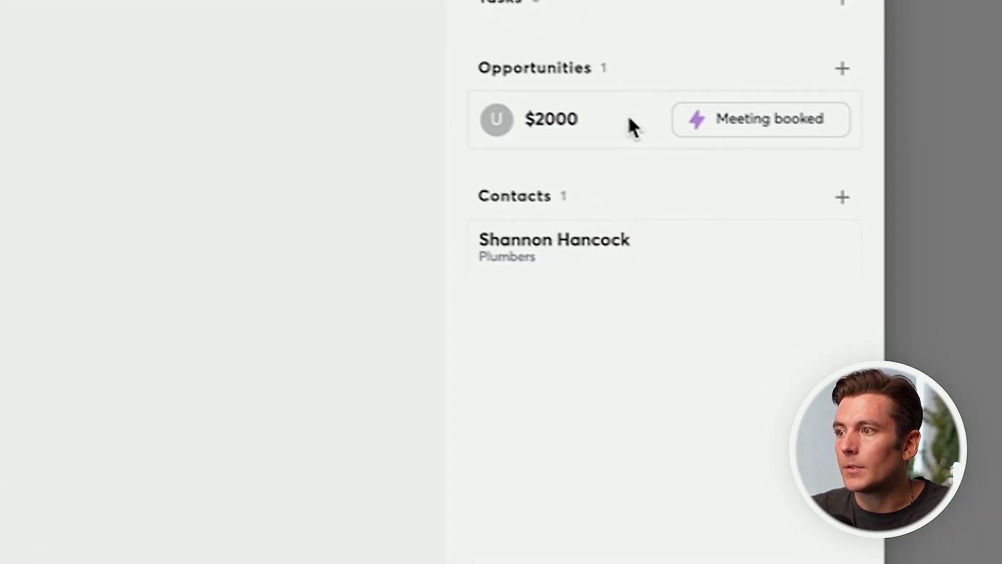
{"action": "left_click", "coordinate": [552, 119]}
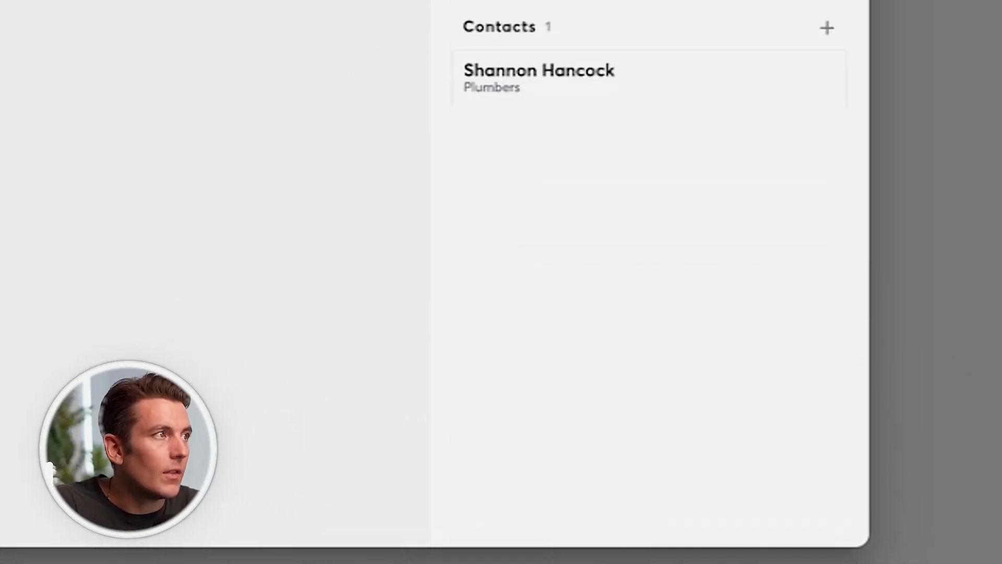
{"action": "left_click", "coordinate": [217, 259]}
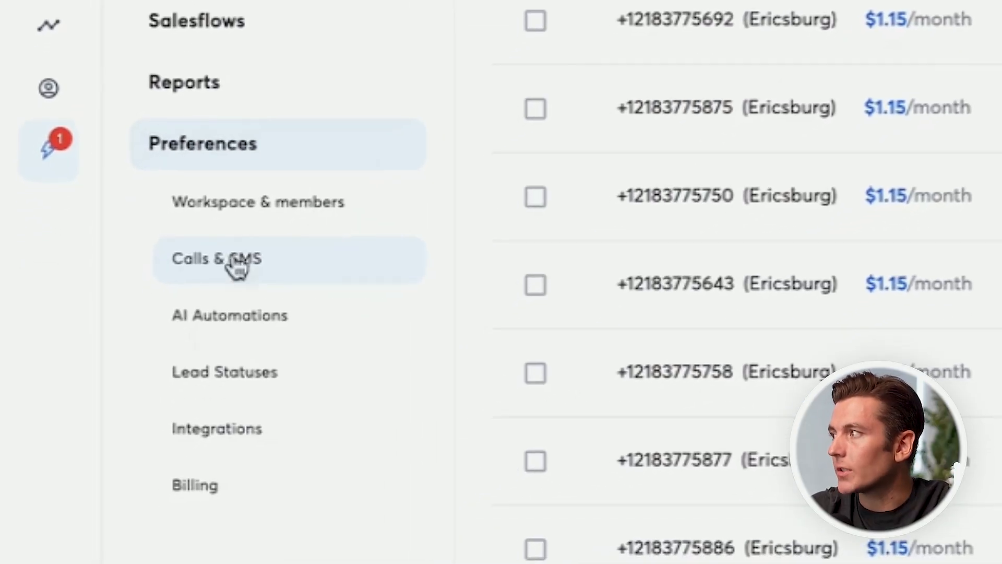
Browse the Calls & SMS Buy numbers and My numbers tabs and choose $25 phone credit.
{"action": "left_click", "coordinate": [216, 259]}
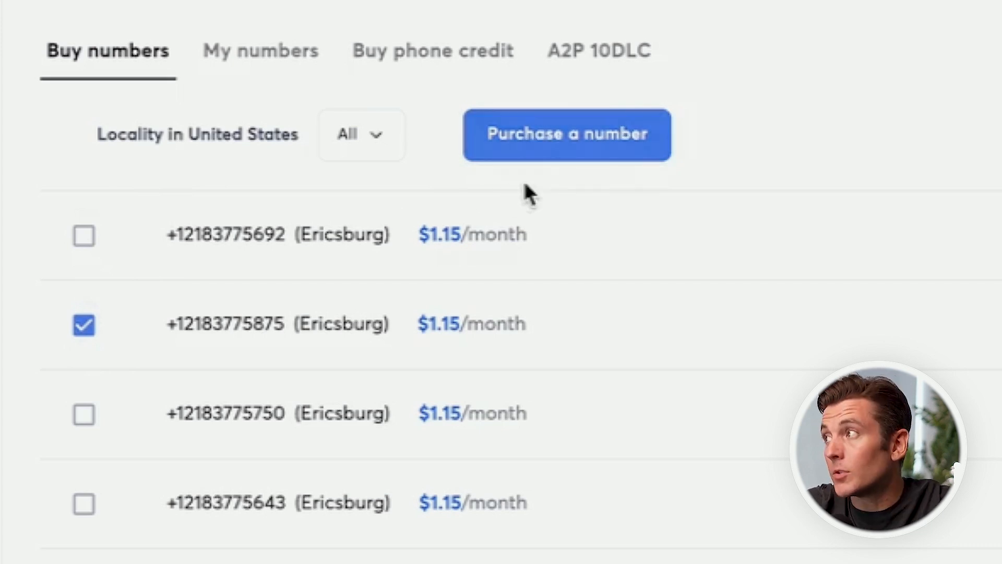
{"action": "left_click", "coordinate": [260, 51]}
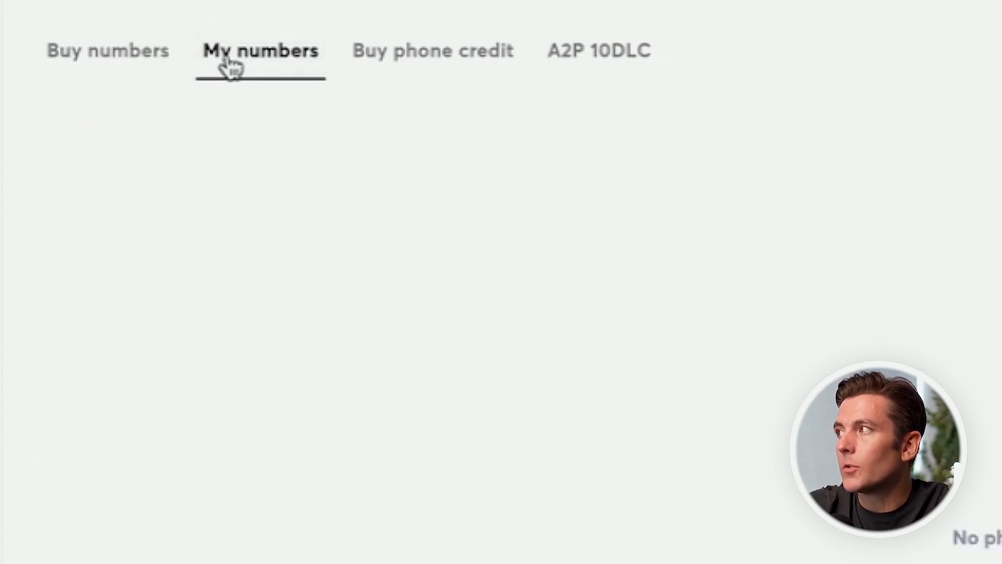
{"action": "left_click", "coordinate": [433, 51]}
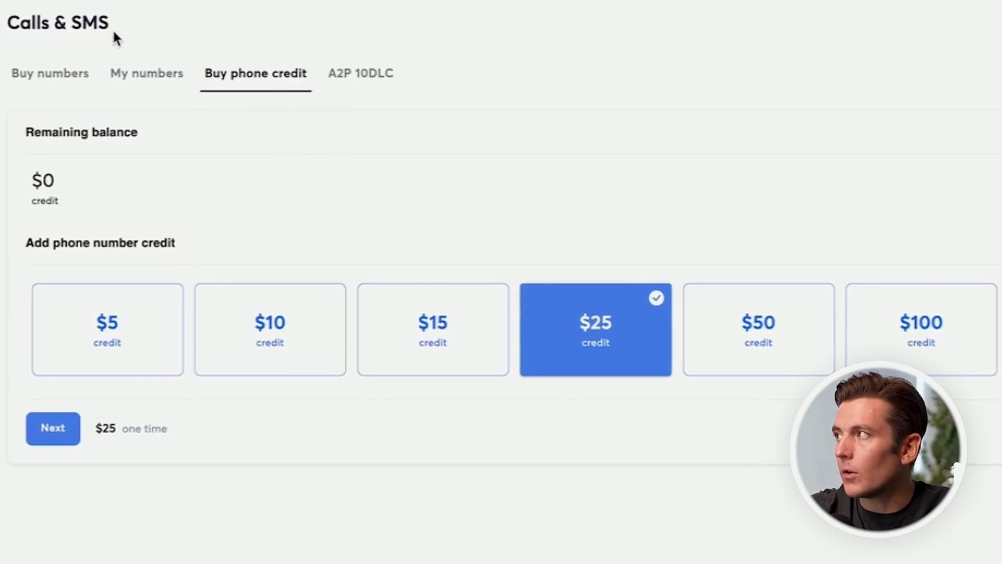
{"action": "left_click", "coordinate": [360, 73]}
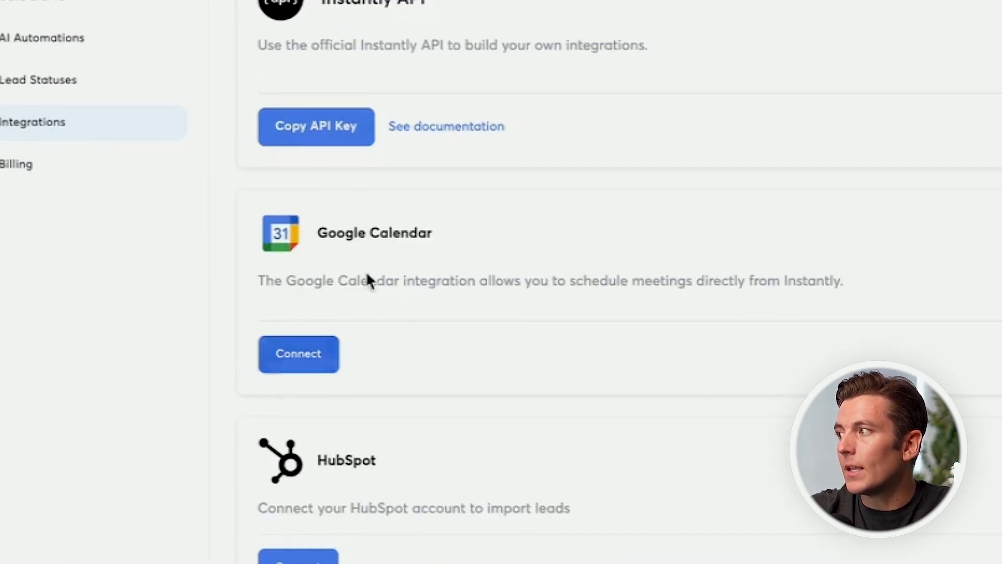
Open the Google Calendar connection instructions and cancel them.
{"action": "left_click", "coordinate": [298, 354]}
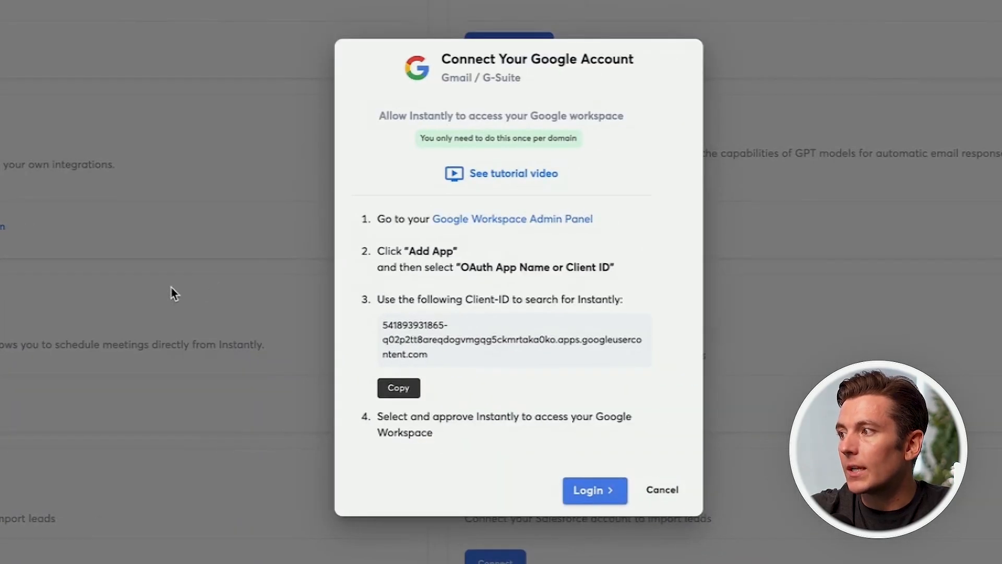
{"action": "left_click", "coordinate": [662, 490]}
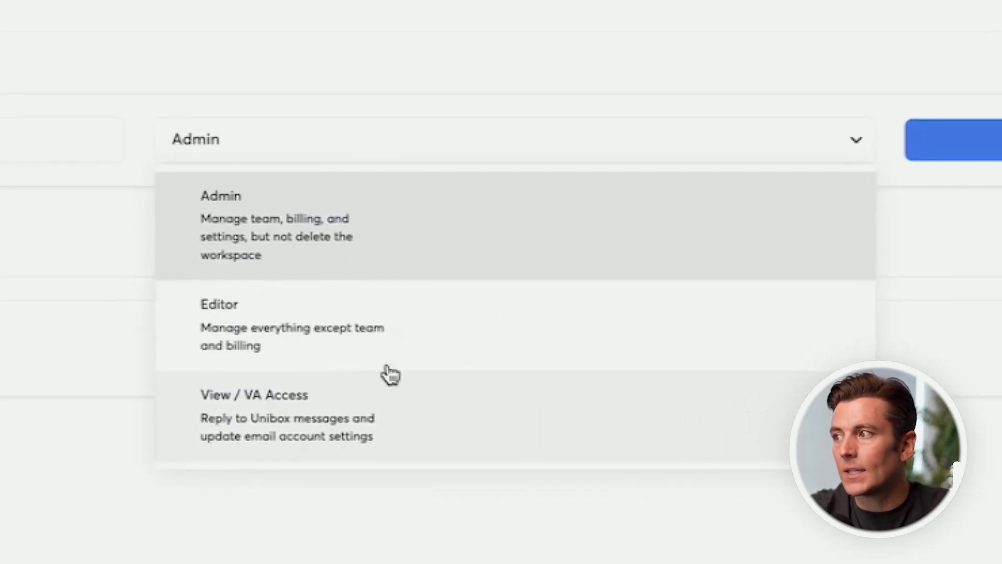
{"action": "mouse_move", "coordinate": [407, 320]}
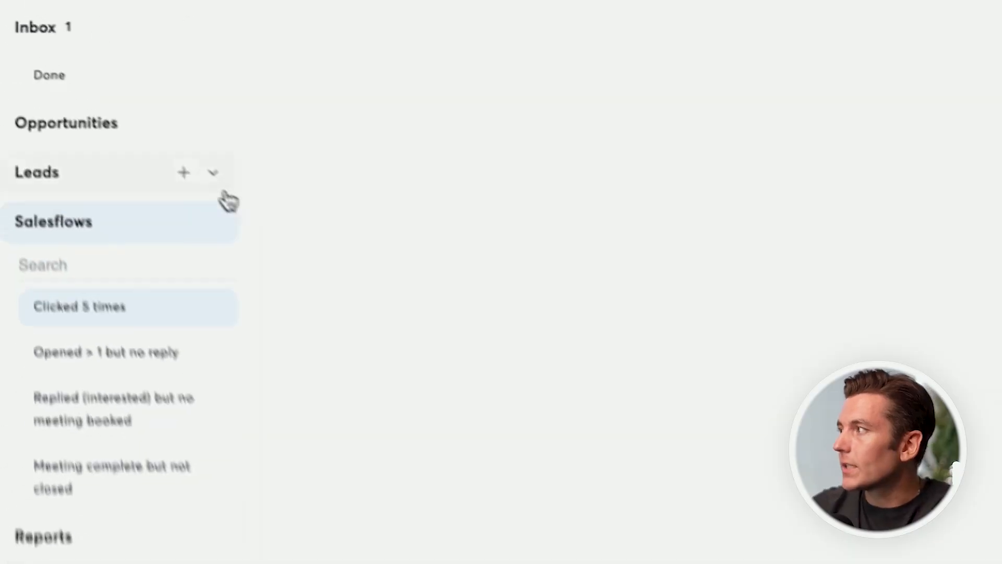
Create the 'HOT Lead' salesflow: opened an email >3 times and clicked a link >2 times within 14 days.
{"action": "left_click", "coordinate": [184, 172]}
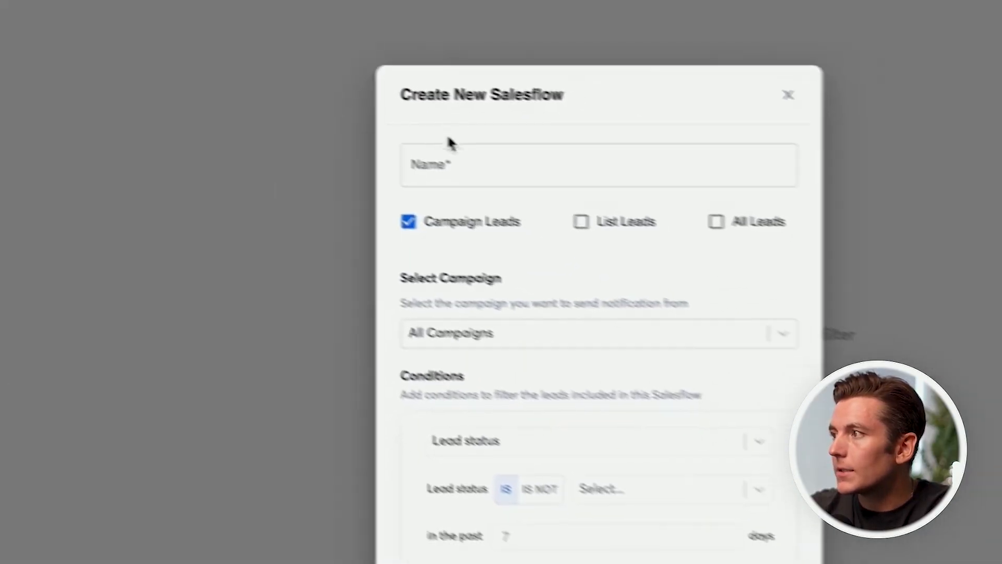
{"action": "type", "text": "HOT Lead"}
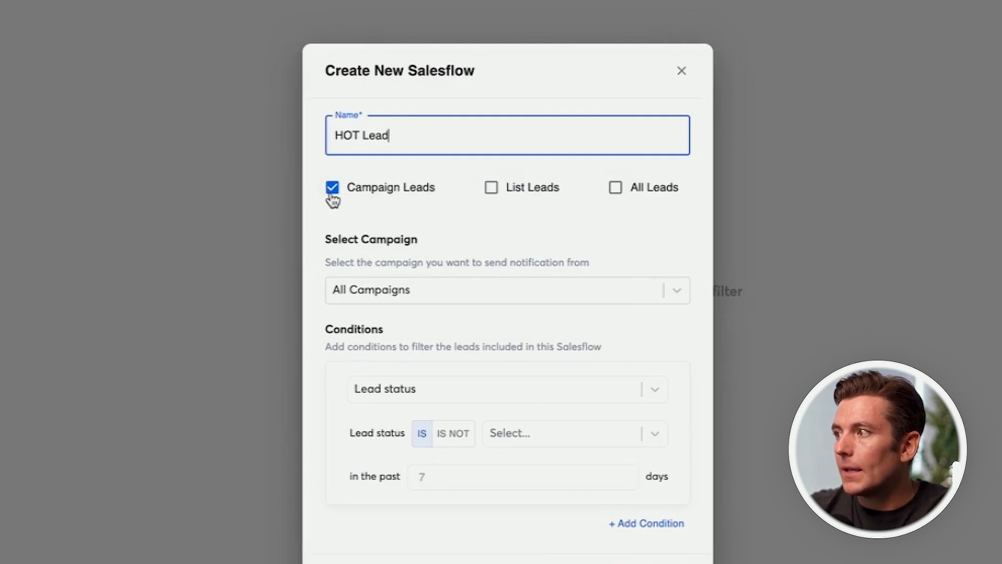
{"action": "mouse_move", "coordinate": [466, 317]}
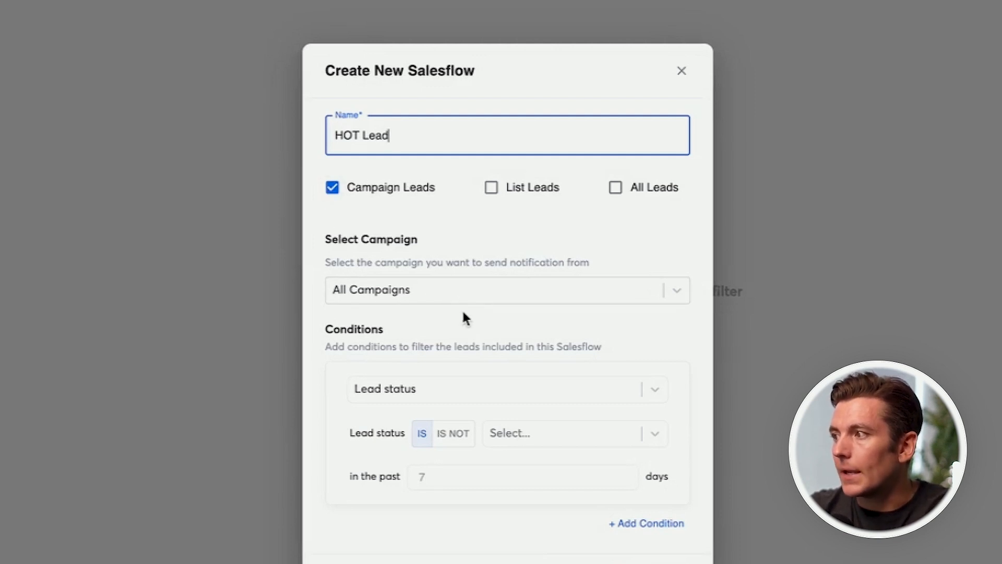
{"action": "left_click", "coordinate": [507, 388]}
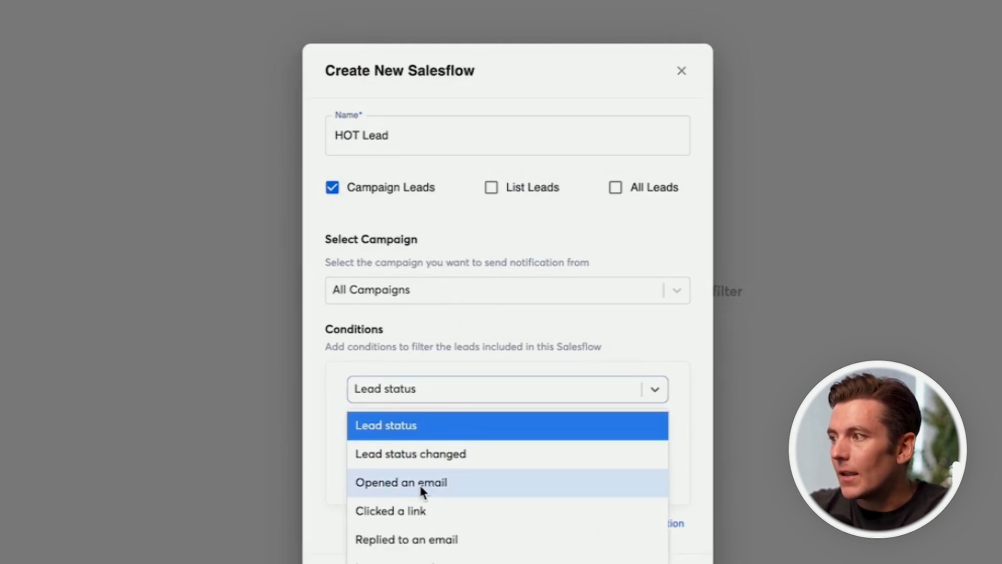
{"action": "left_click", "coordinate": [401, 482]}
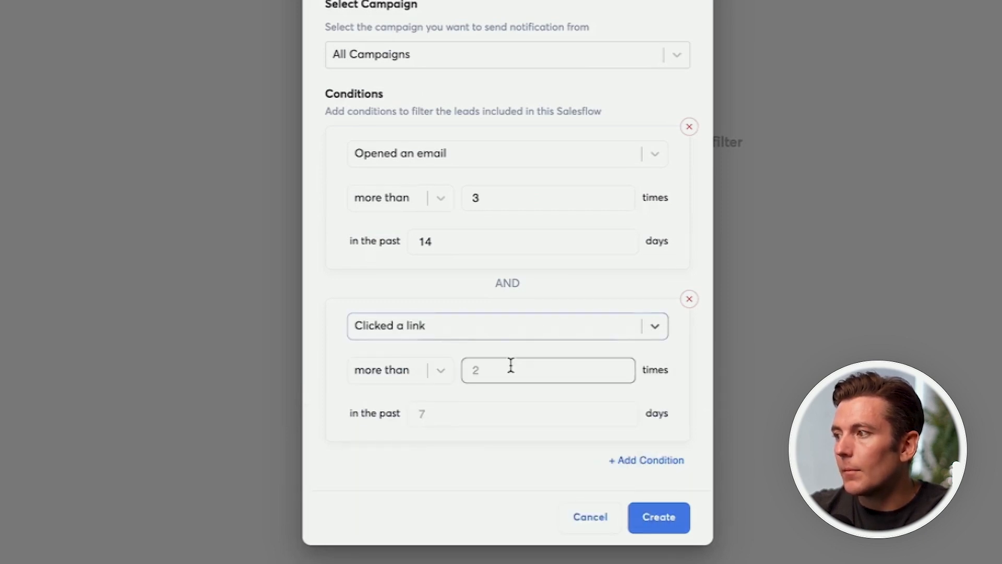
{"action": "type", "text": "14"}
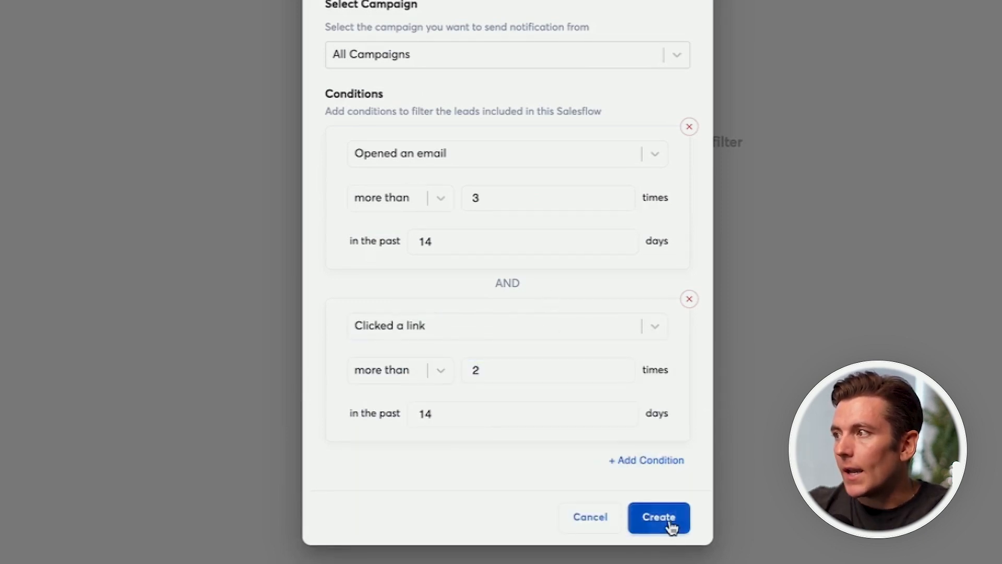
{"action": "left_click", "coordinate": [658, 518]}
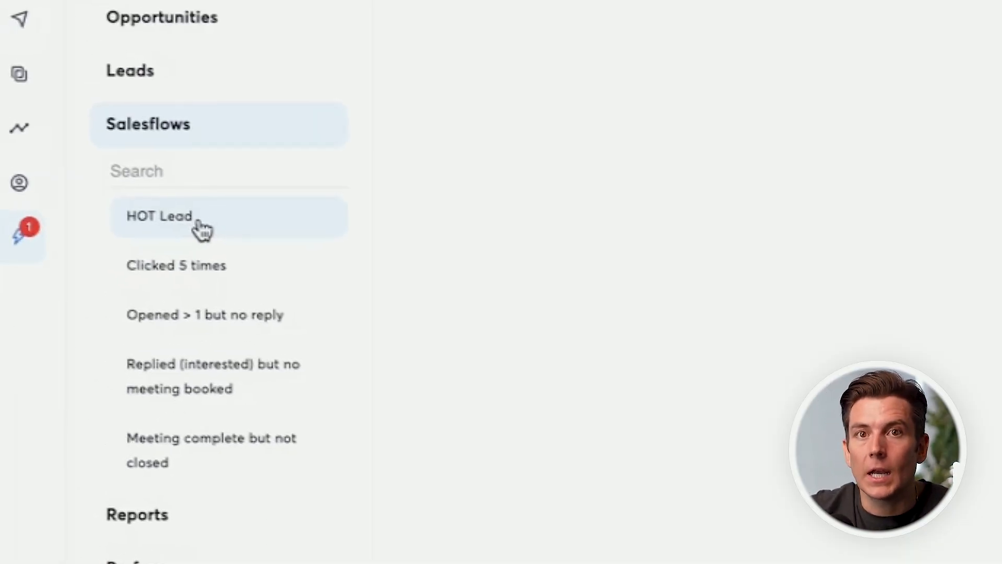
Open a lead from the HOT Lead salesflow and start composing an email to it.
{"action": "left_click", "coordinate": [130, 70]}
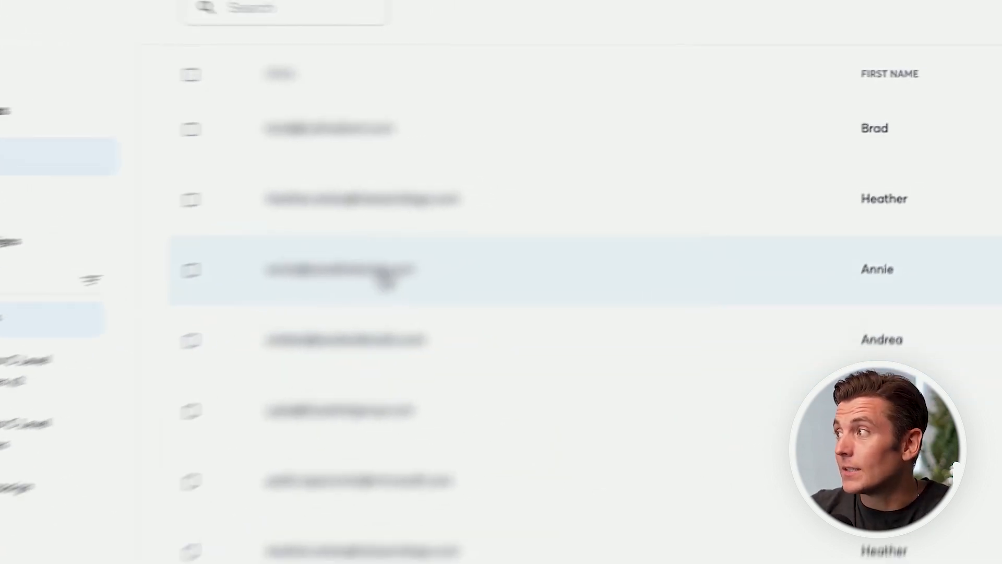
{"action": "left_click", "coordinate": [352, 270]}
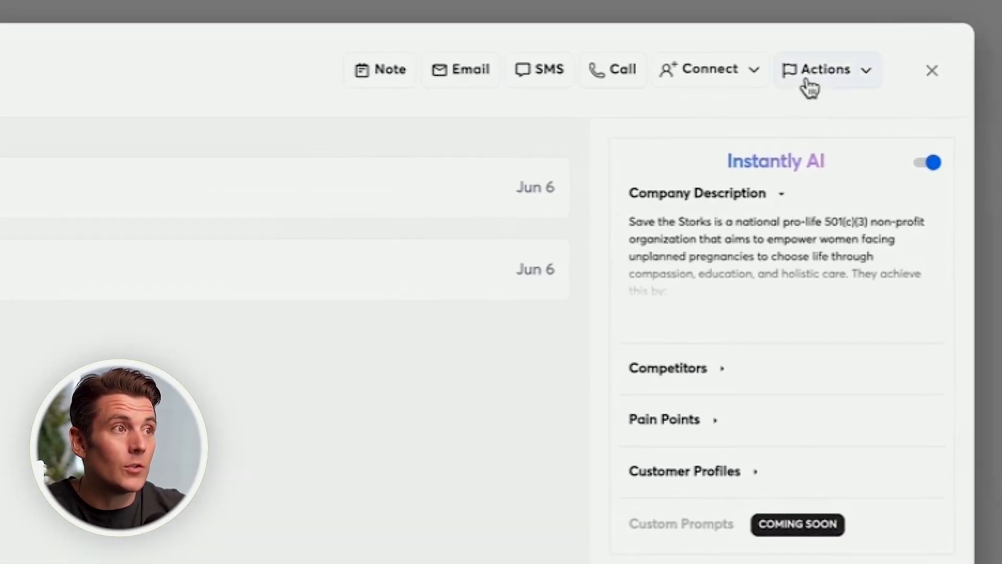
{"action": "left_click", "coordinate": [825, 69]}
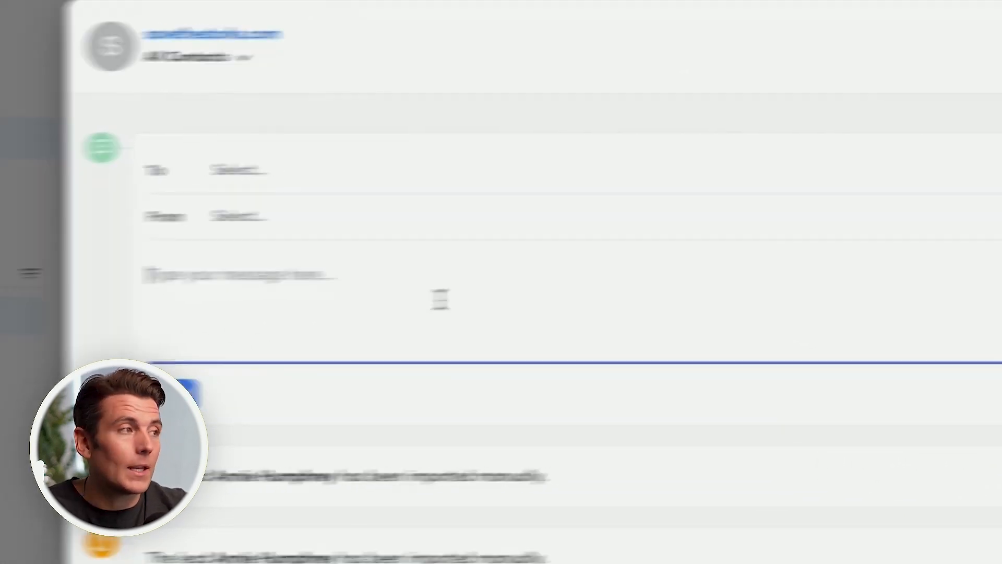
{"action": "left_click", "coordinate": [729, 34]}
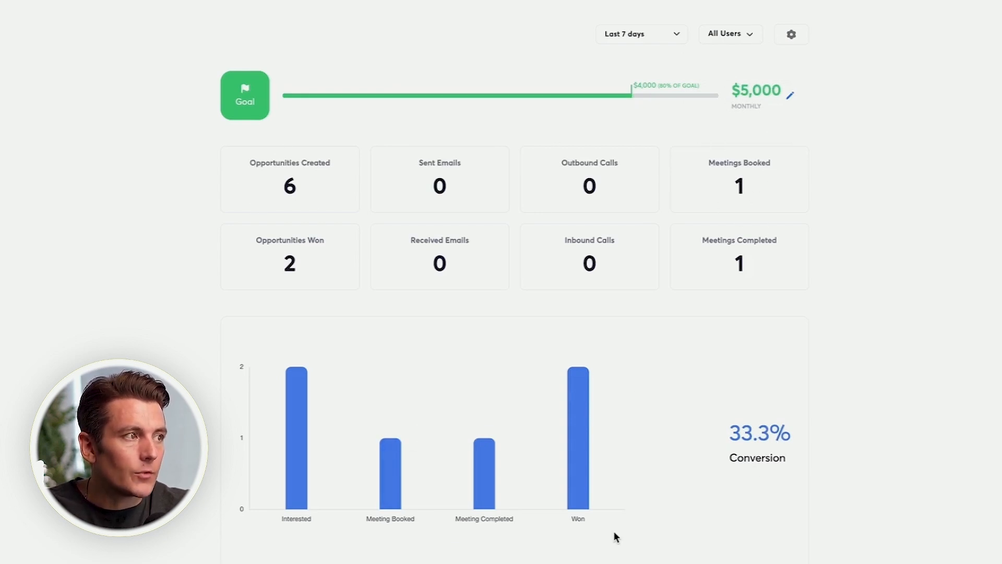
{"action": "mouse_move", "coordinate": [583, 265]}
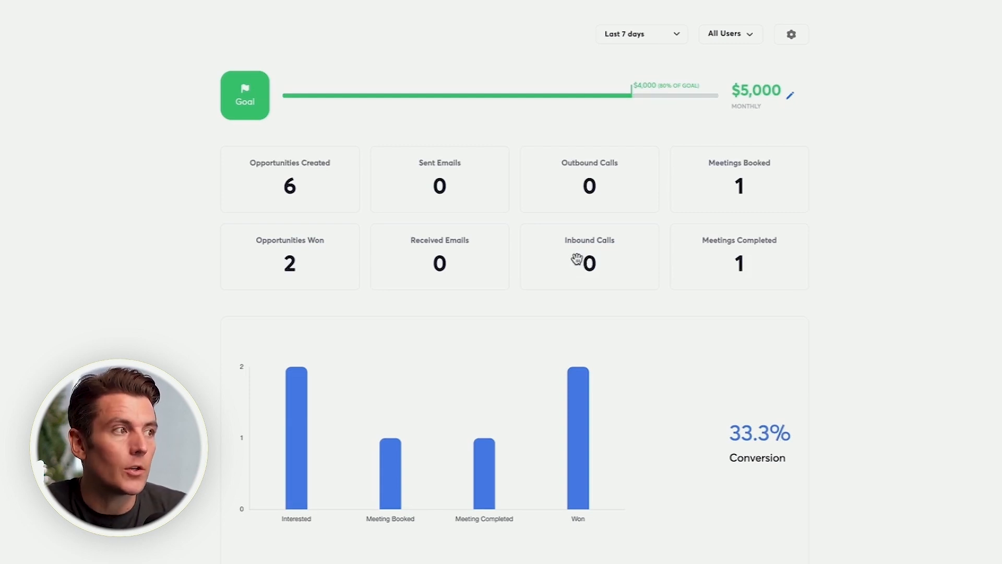
Open the All Users filter on the reports dashboard to list the team members.
{"action": "left_click", "coordinate": [730, 34]}
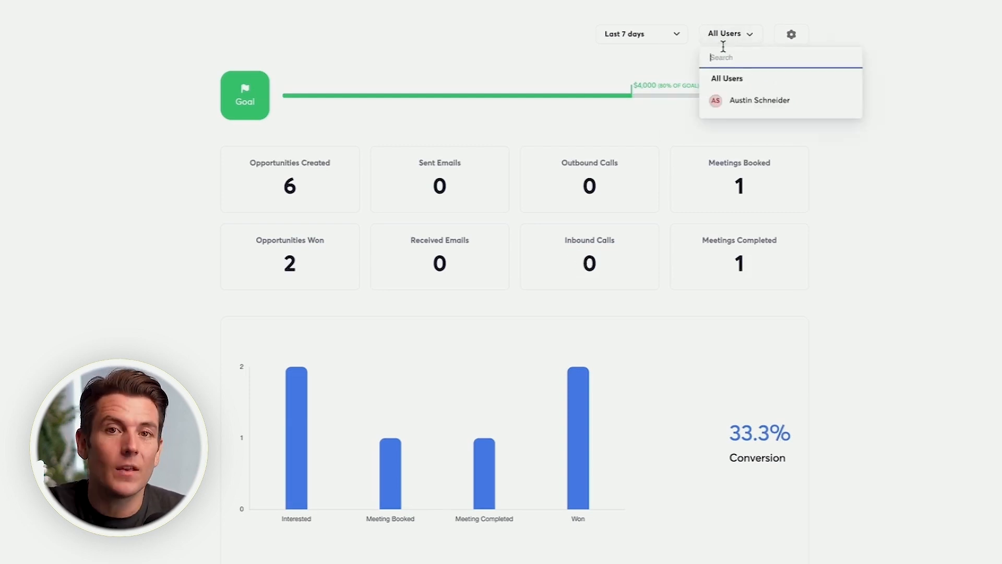